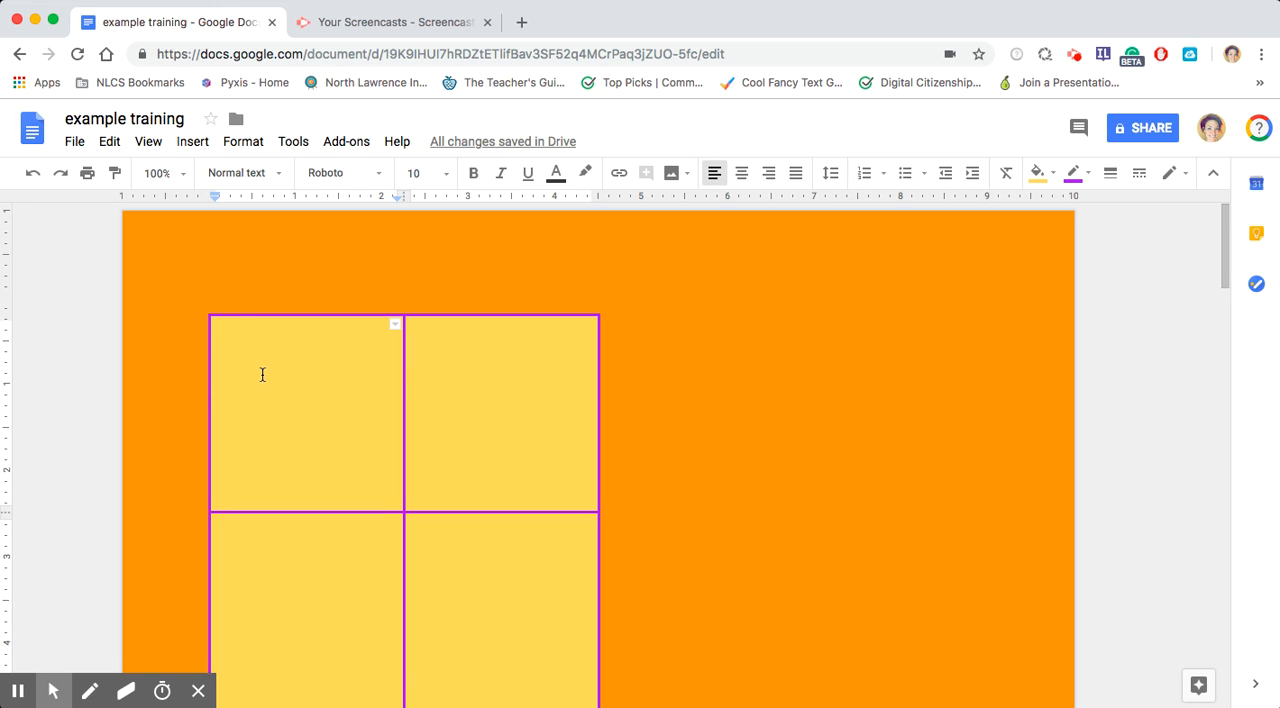
mouse_move(778, 410)
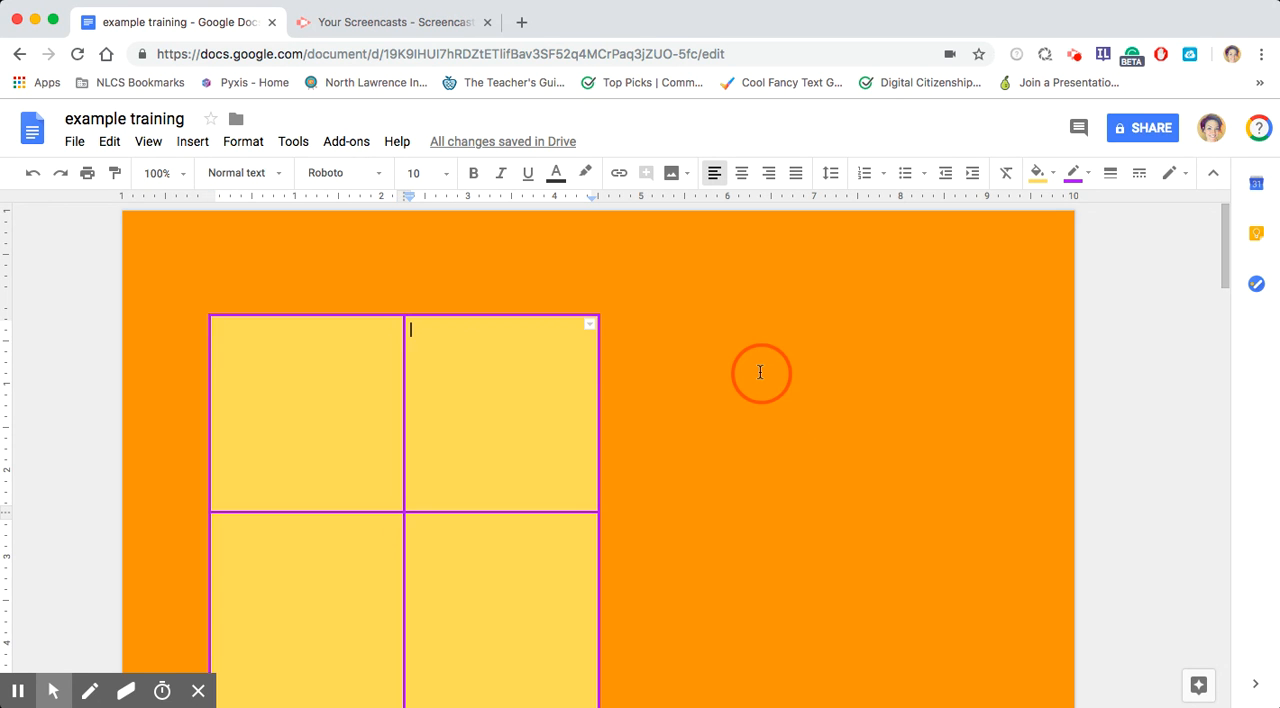
Step: Start a web image search from Insert > Image > Search the web
scroll("down", 3)
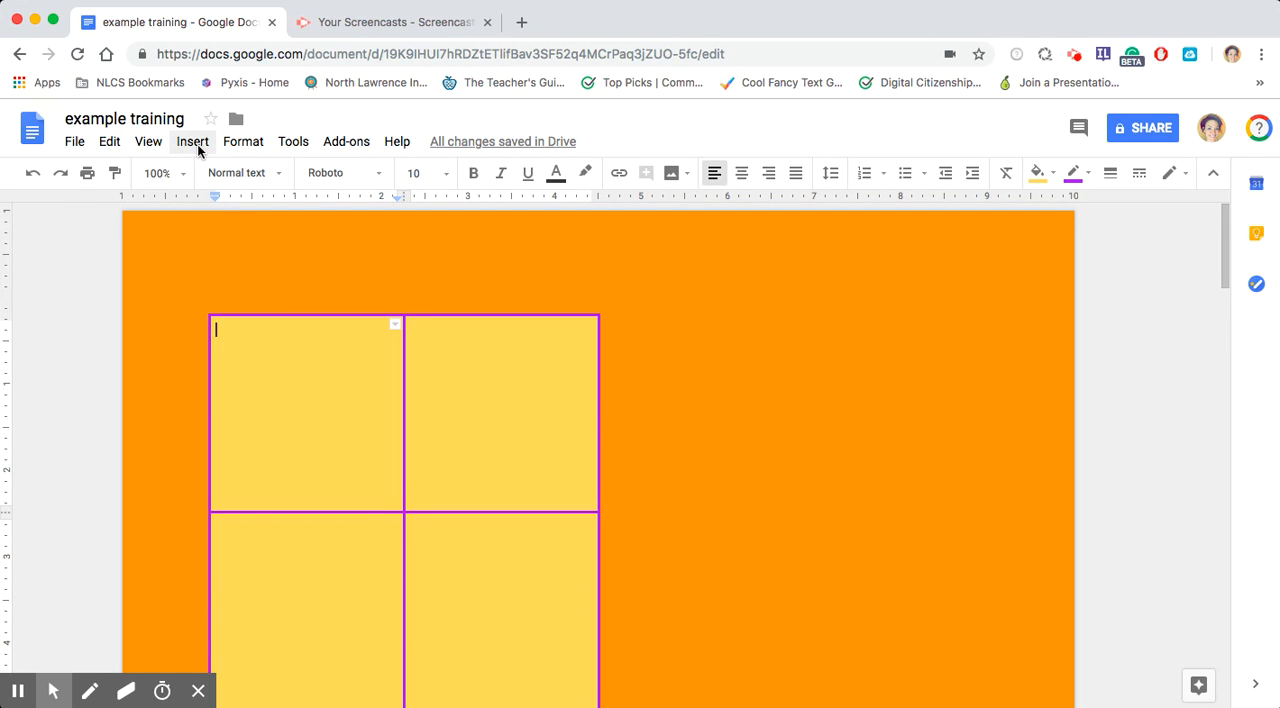
left_click(192, 140)
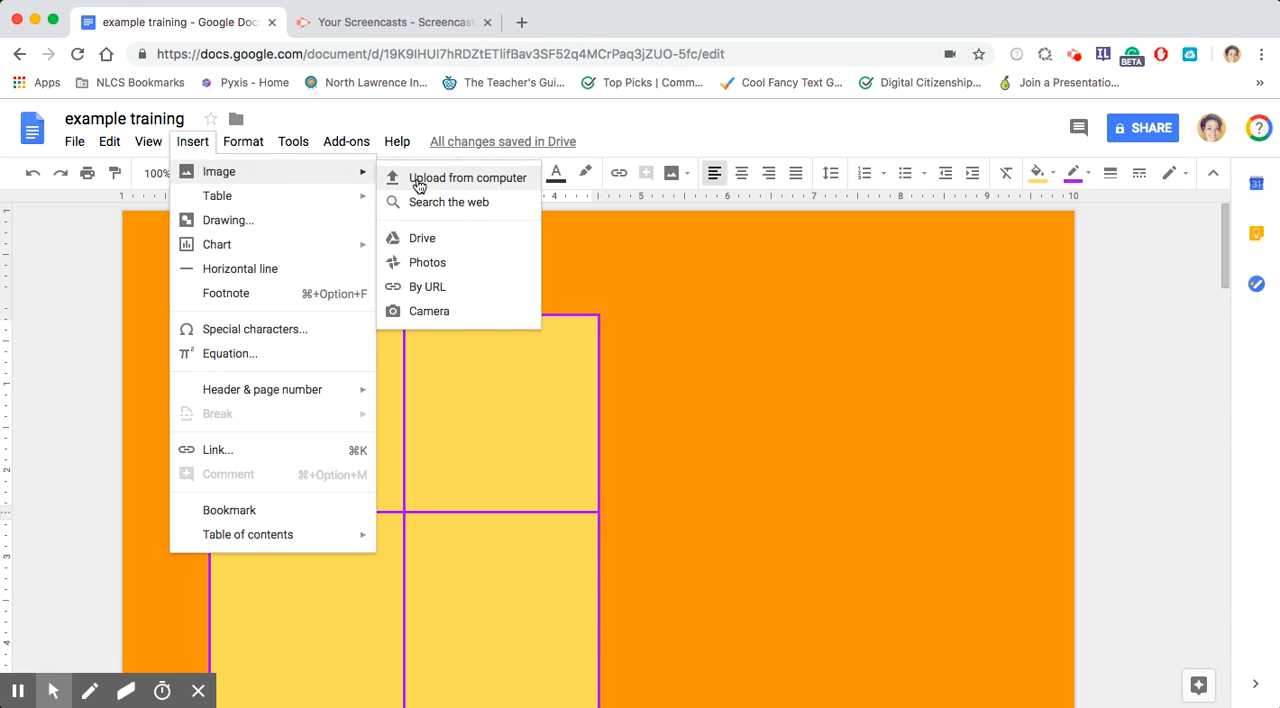
mouse_move(452, 180)
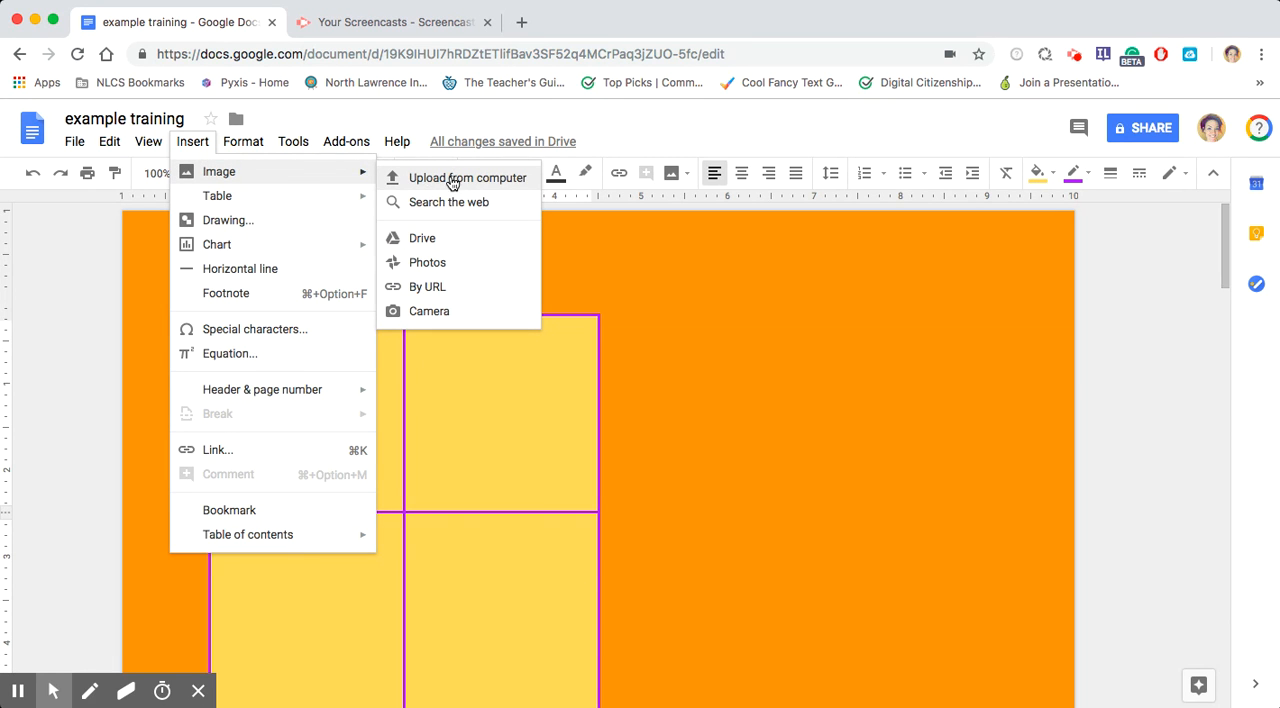
mouse_move(452, 210)
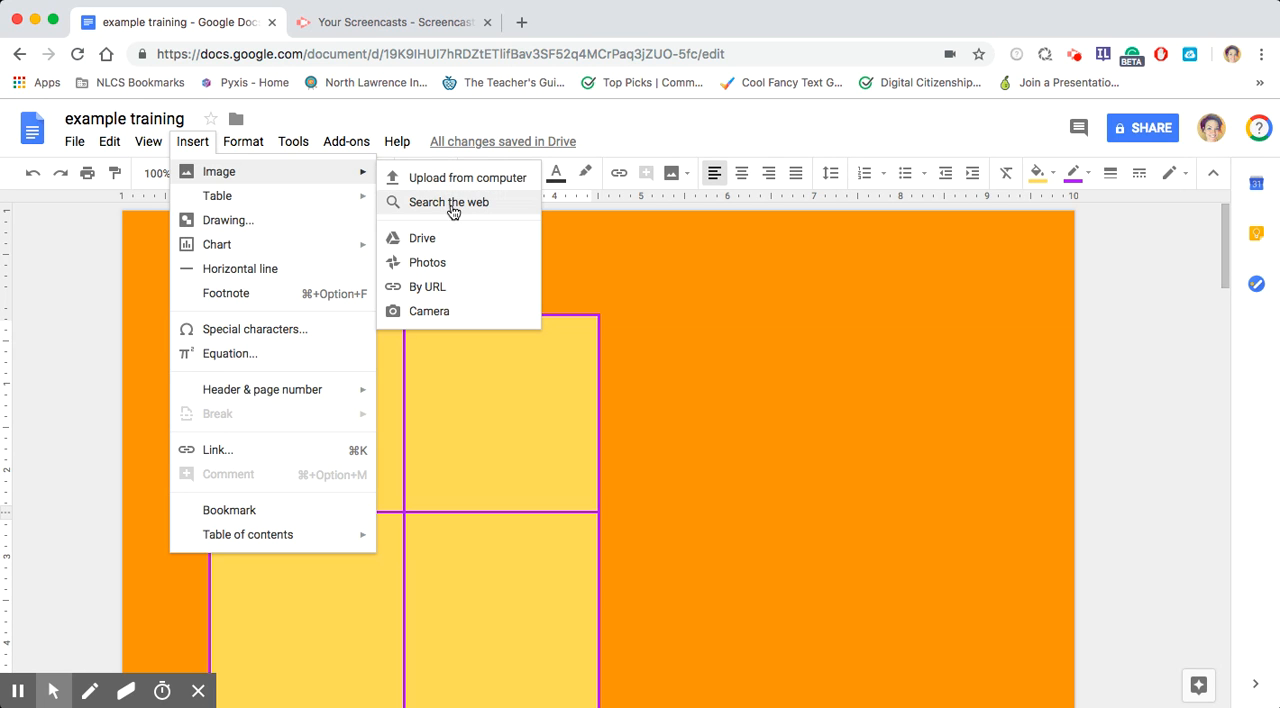
mouse_move(424, 238)
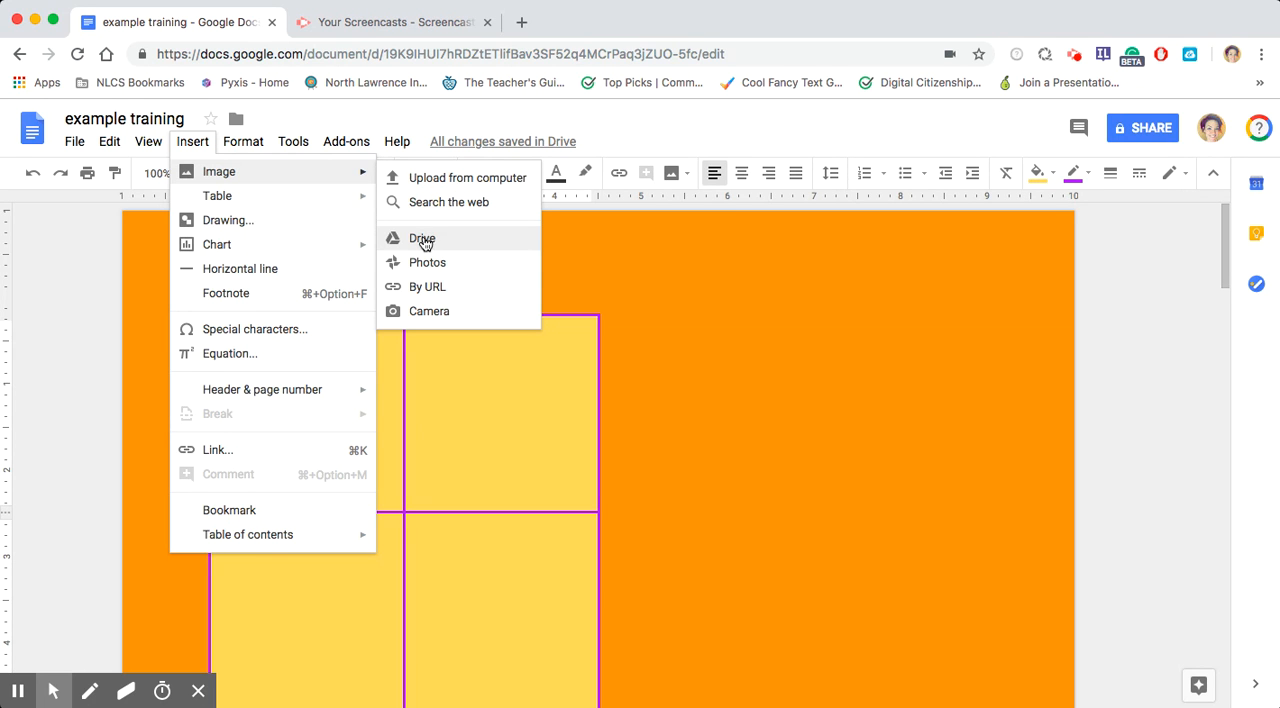
mouse_move(424, 262)
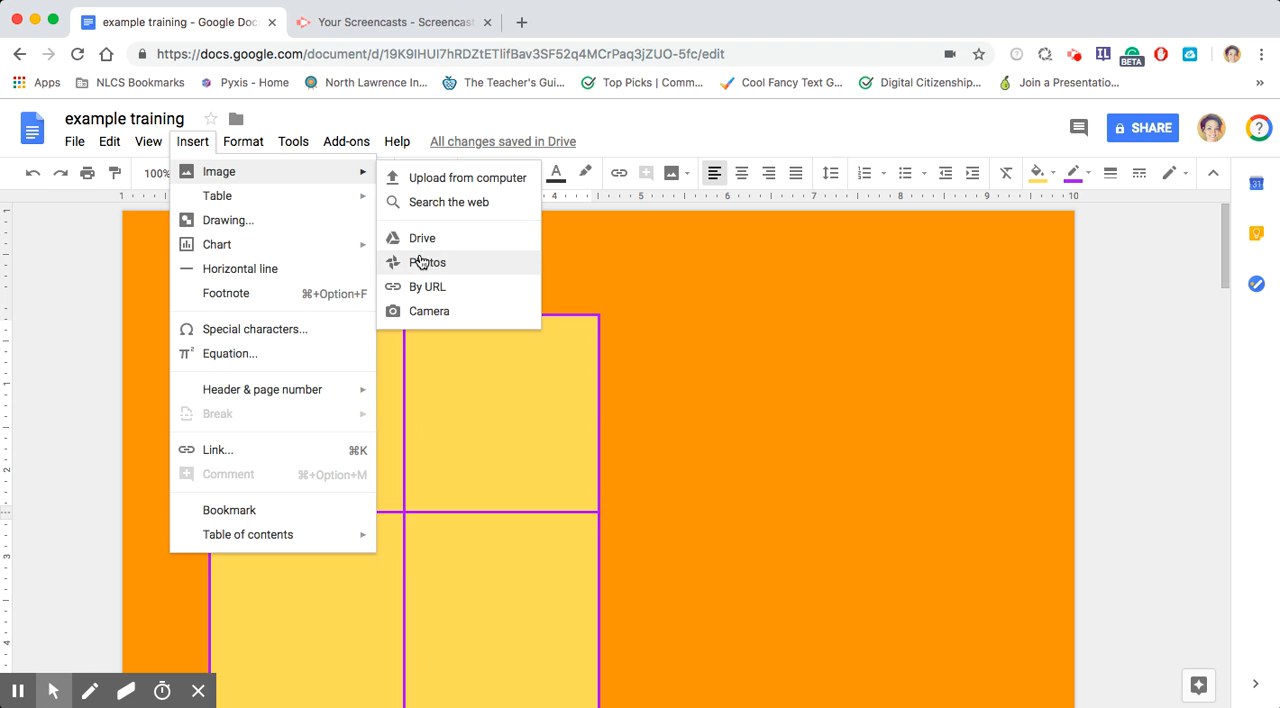
mouse_move(440, 316)
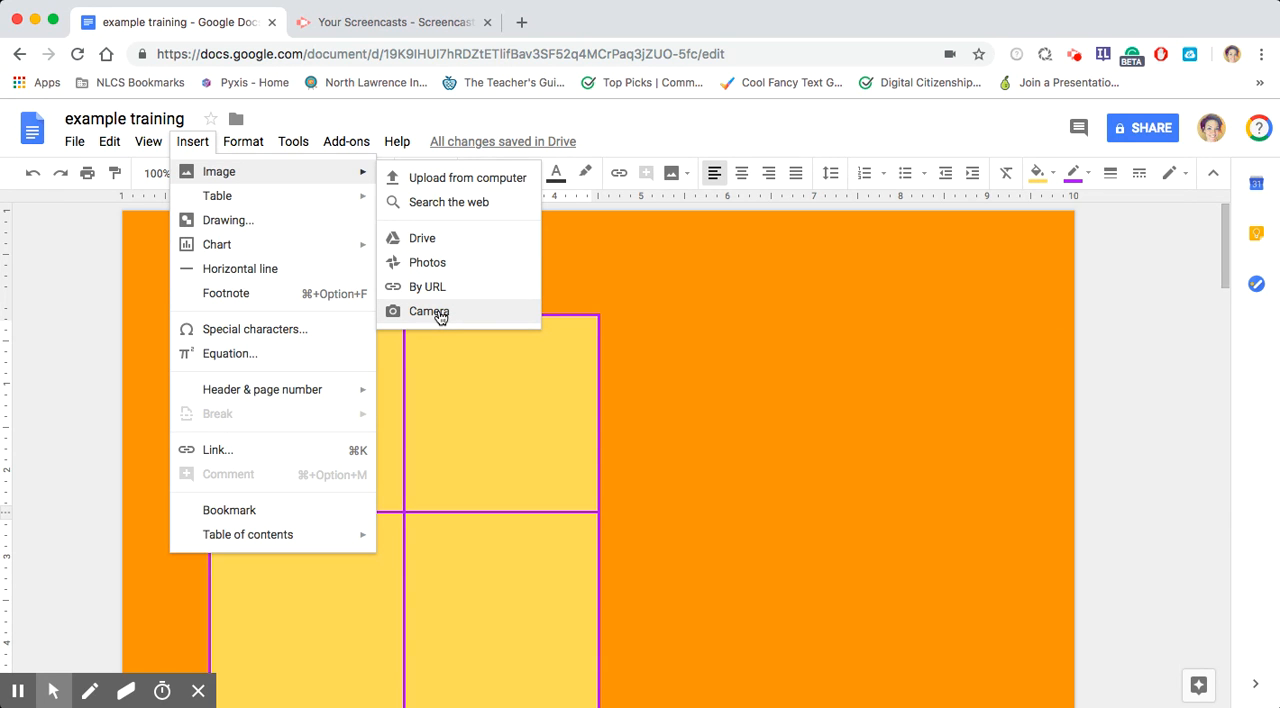
mouse_move(420, 220)
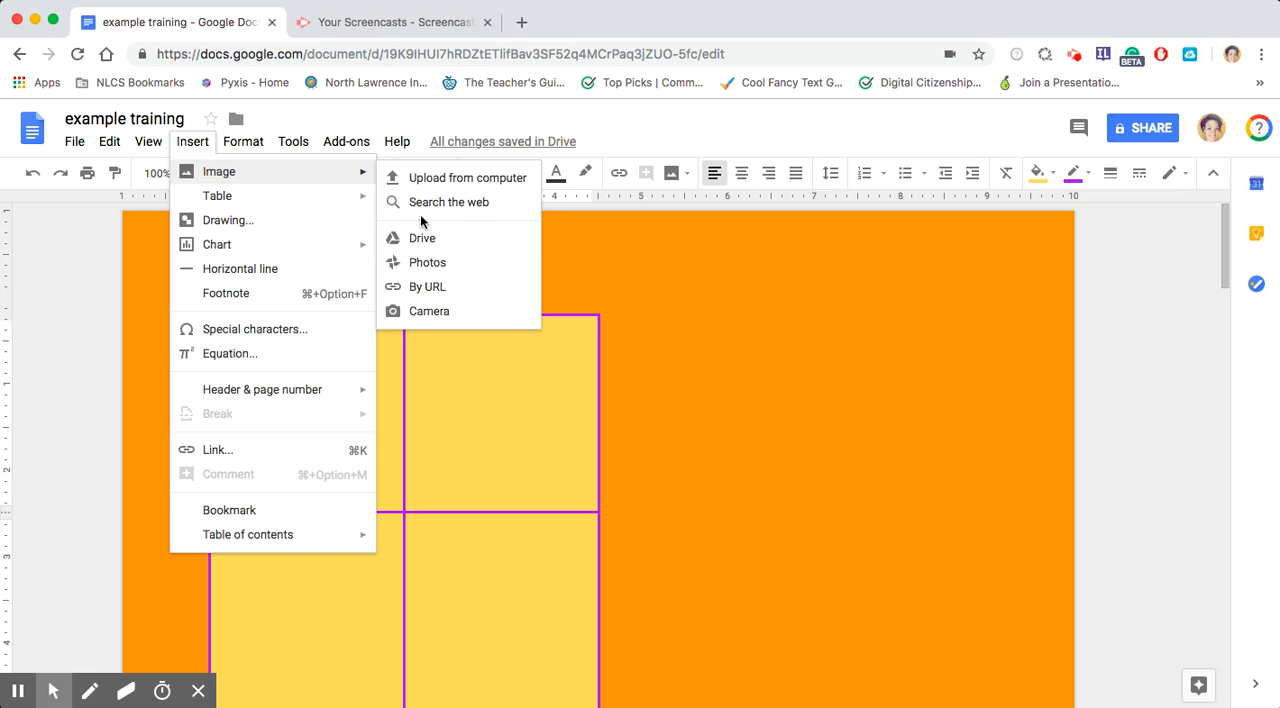
left_click(450, 202)
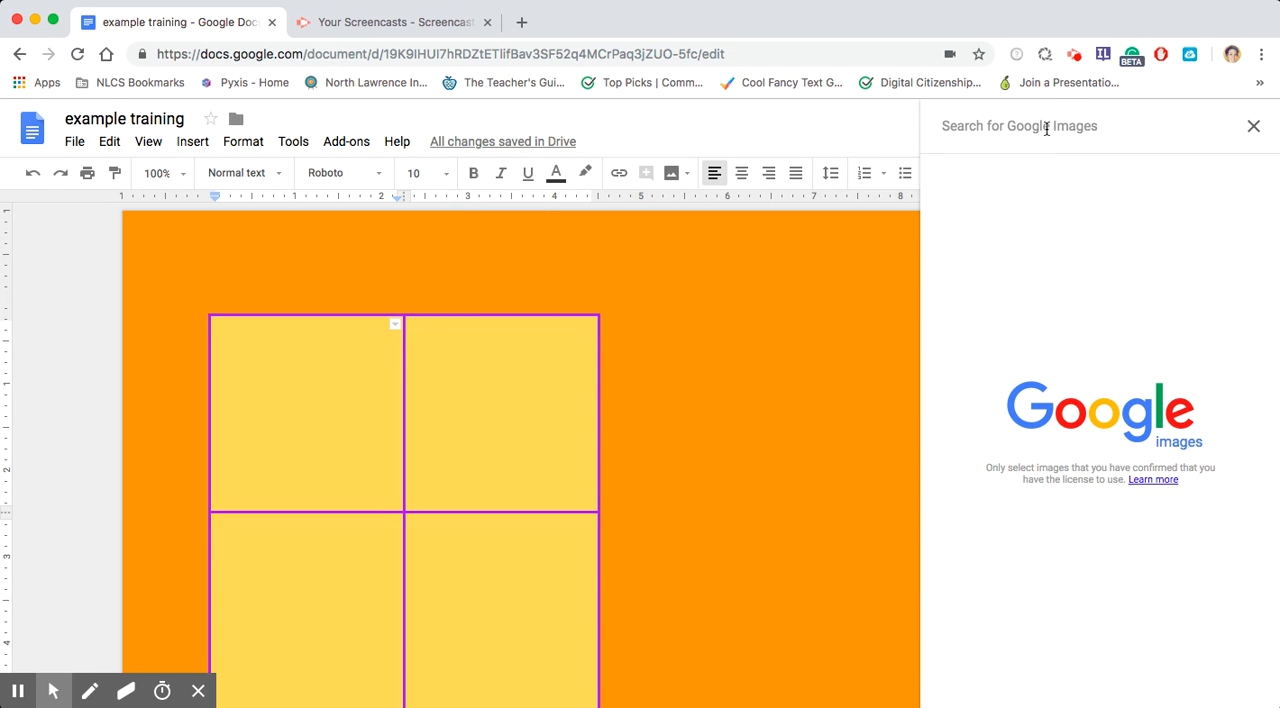
Step: Search Google Images for 'dog' and insert the brown-and-white puppy photo
type("dog")
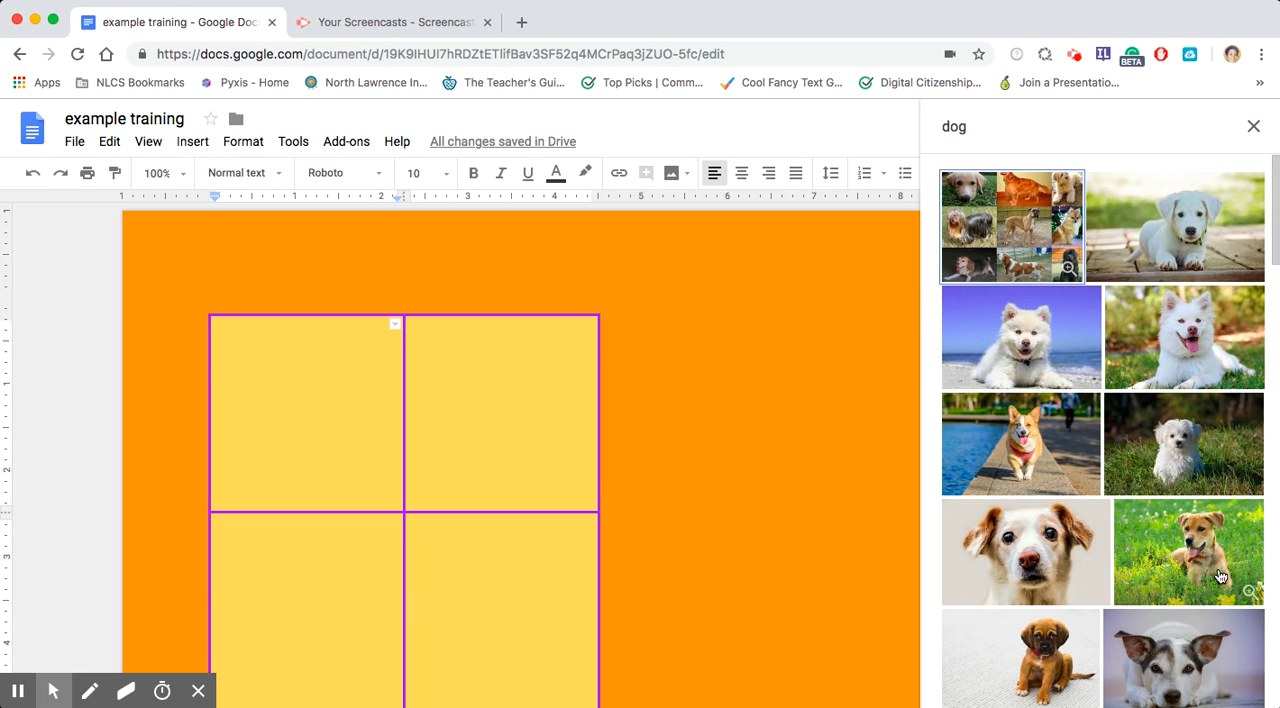
scroll("down", 3)
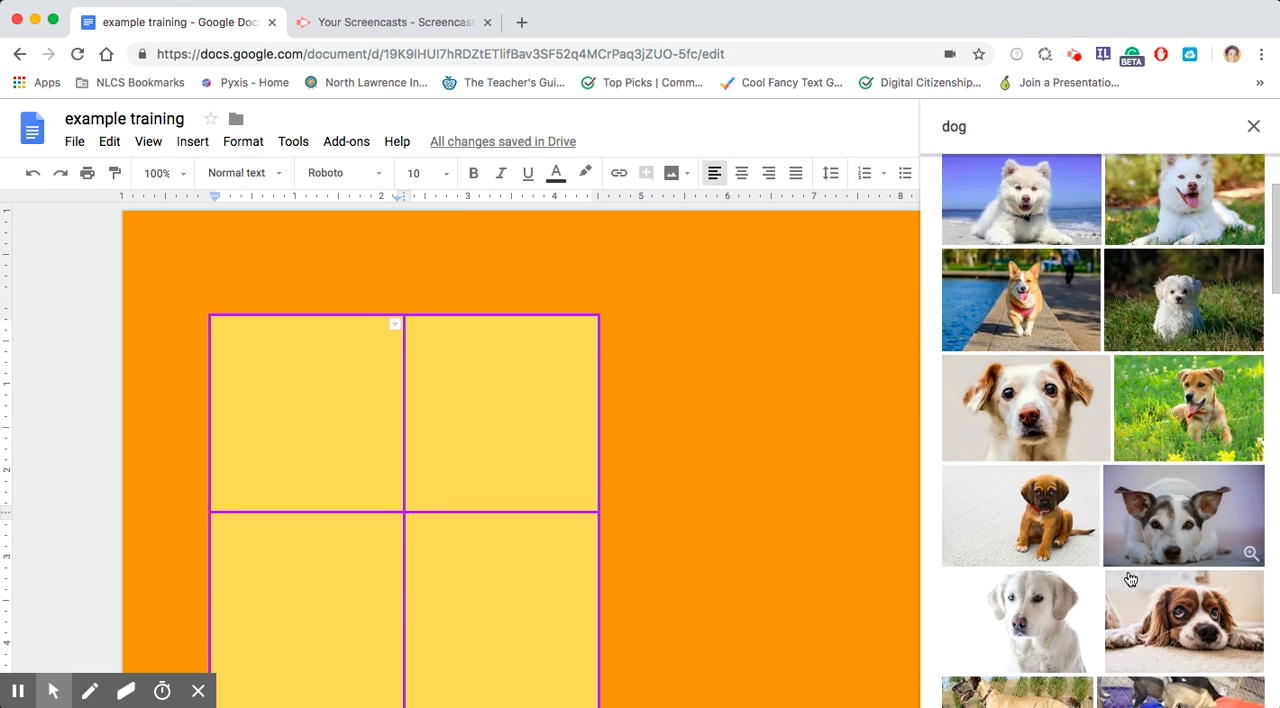
left_click(1184, 620)
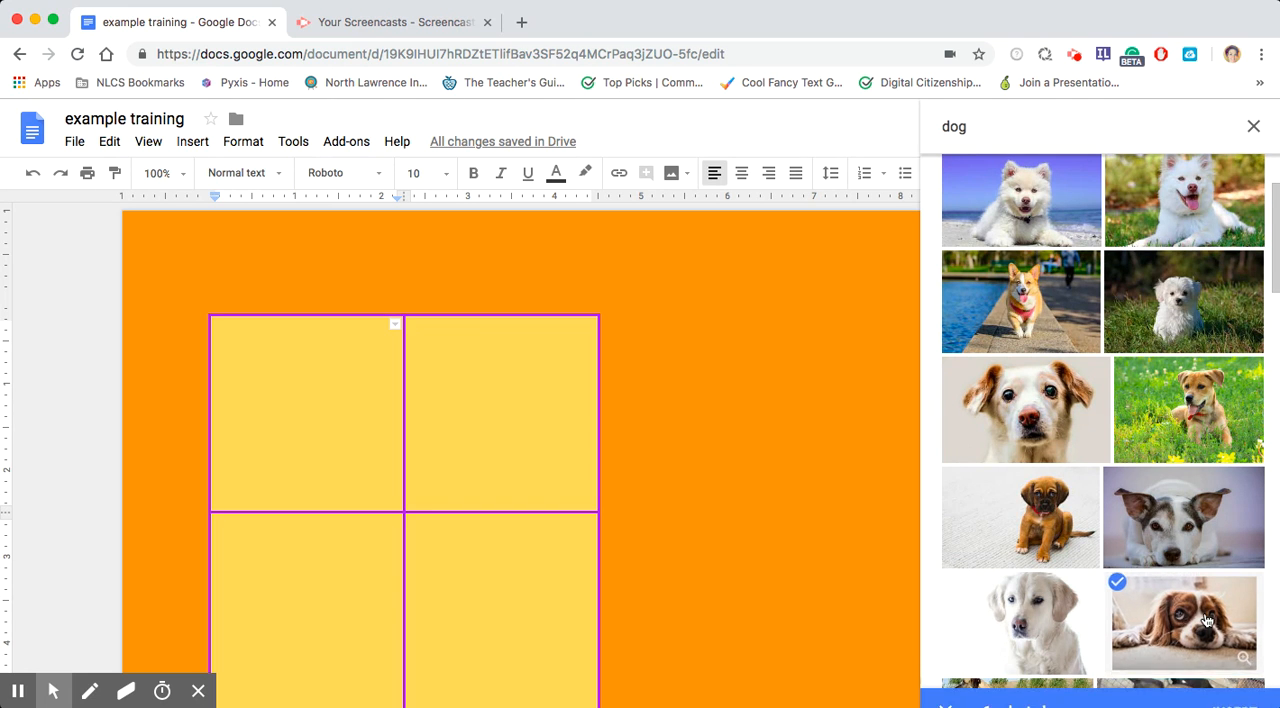
left_click(1184, 622)
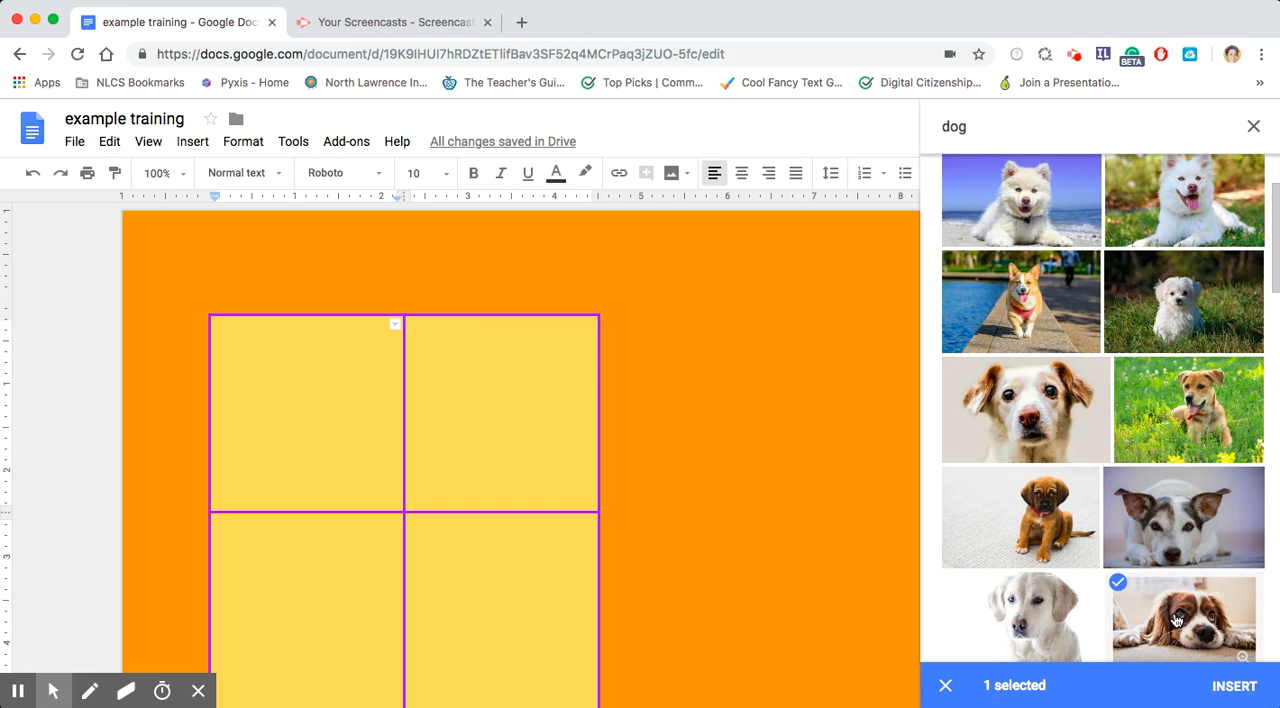
left_click(1234, 684)
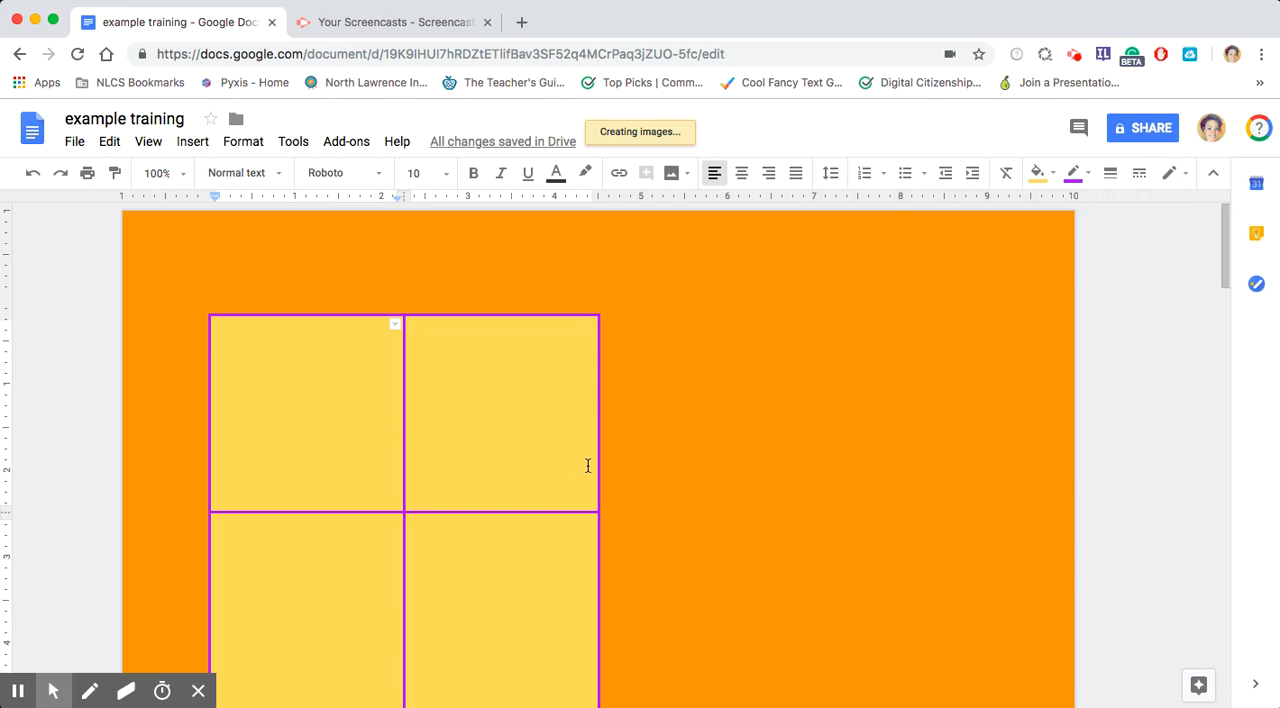